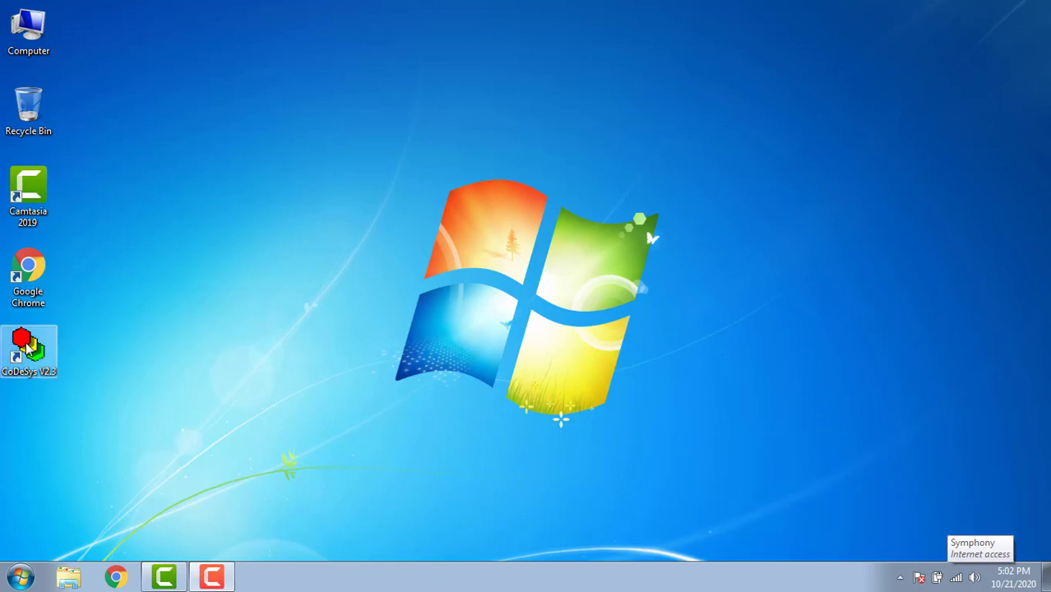
- Launch CoDeSys and create a new project with program PLC_PRG in LD
double_click(28, 351)
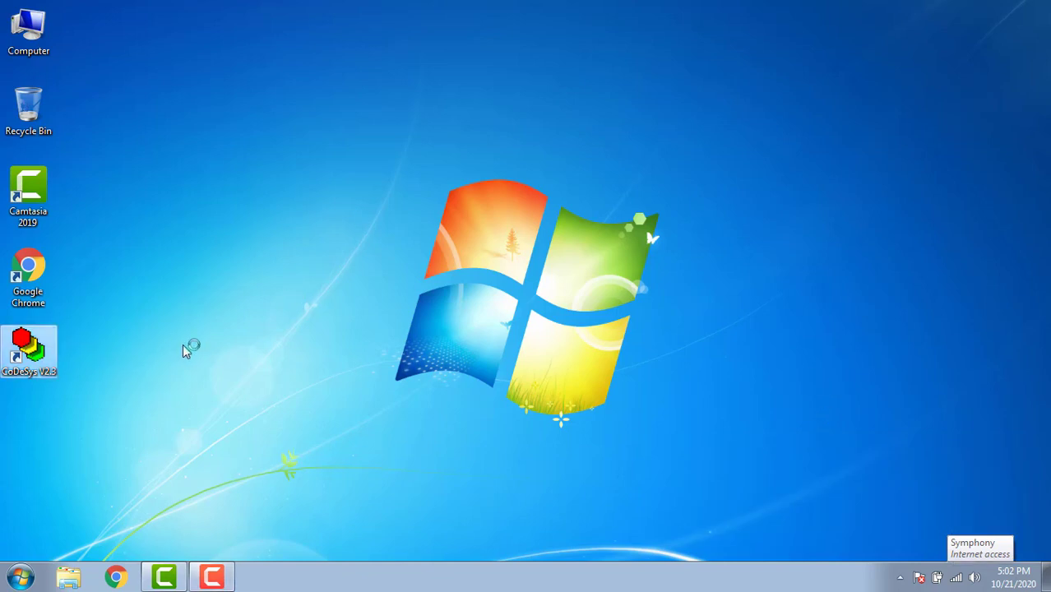
double_click(28, 345)
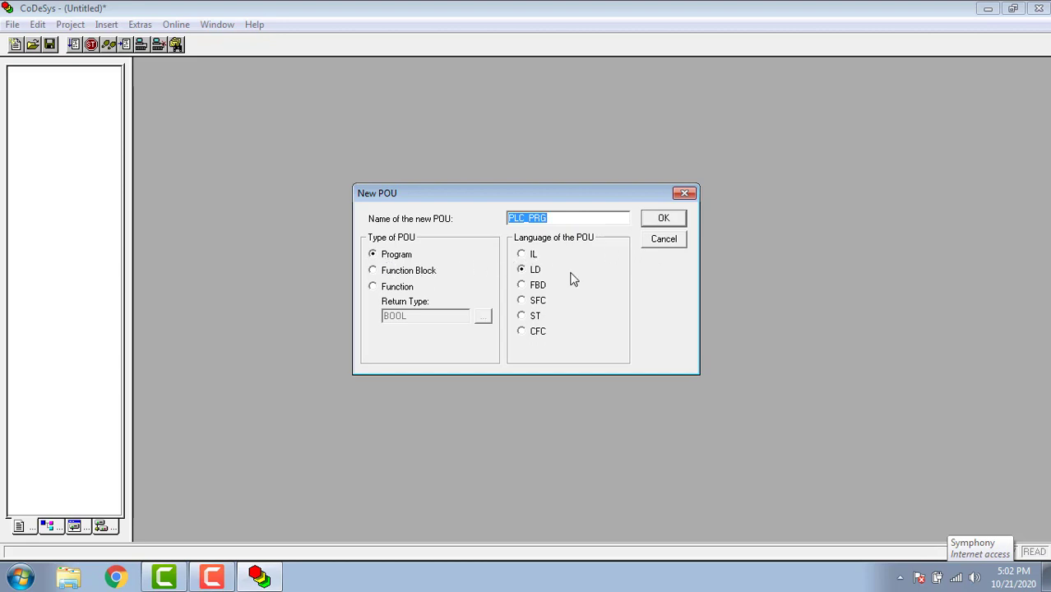
left_click(663, 217)
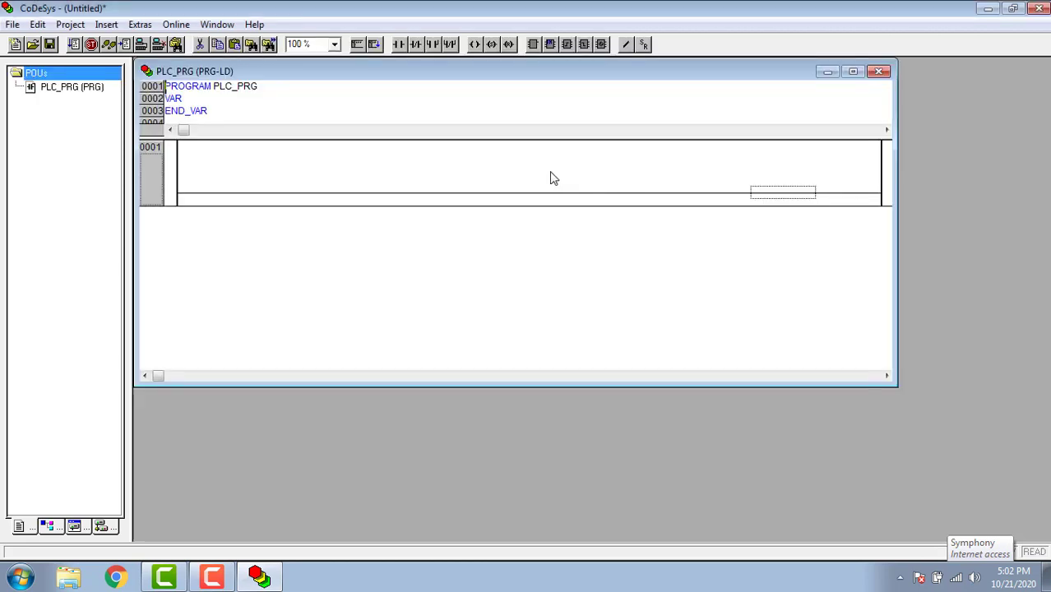
- Build rung 1 as contact %IX0.0 driving coil %QX0.0 and add a second network after it
left_click(852, 70)
type("%")
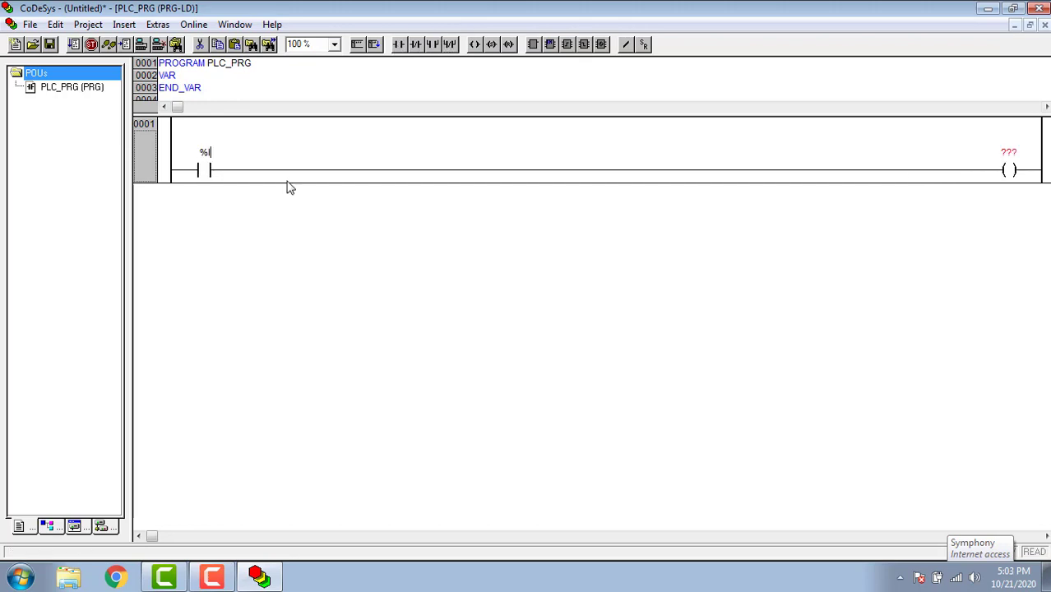
type("IX0.0")
left_click(1008, 151)
type("%QX0.0")
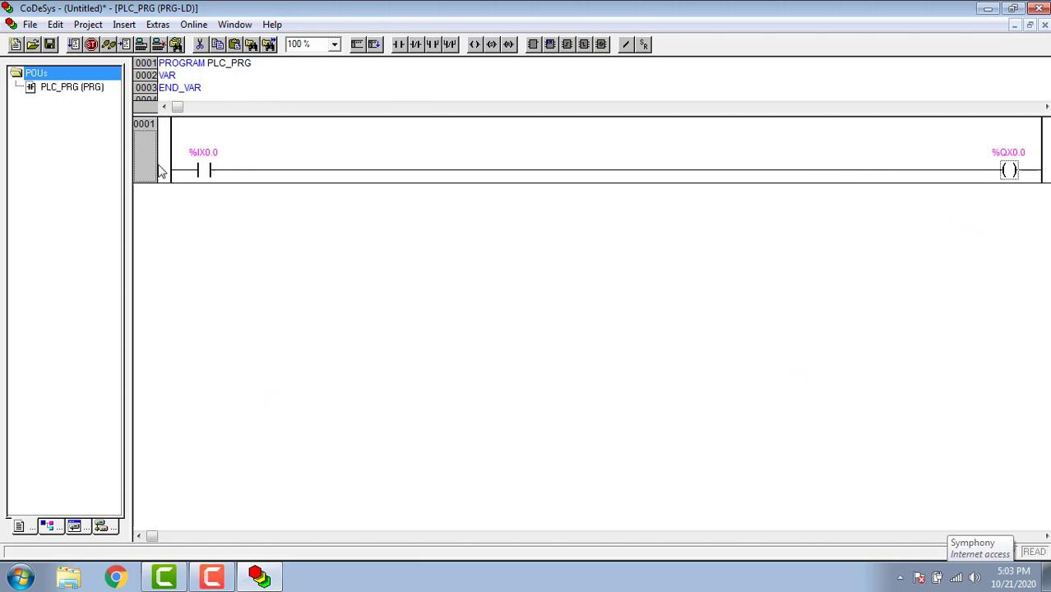
left_click(374, 45)
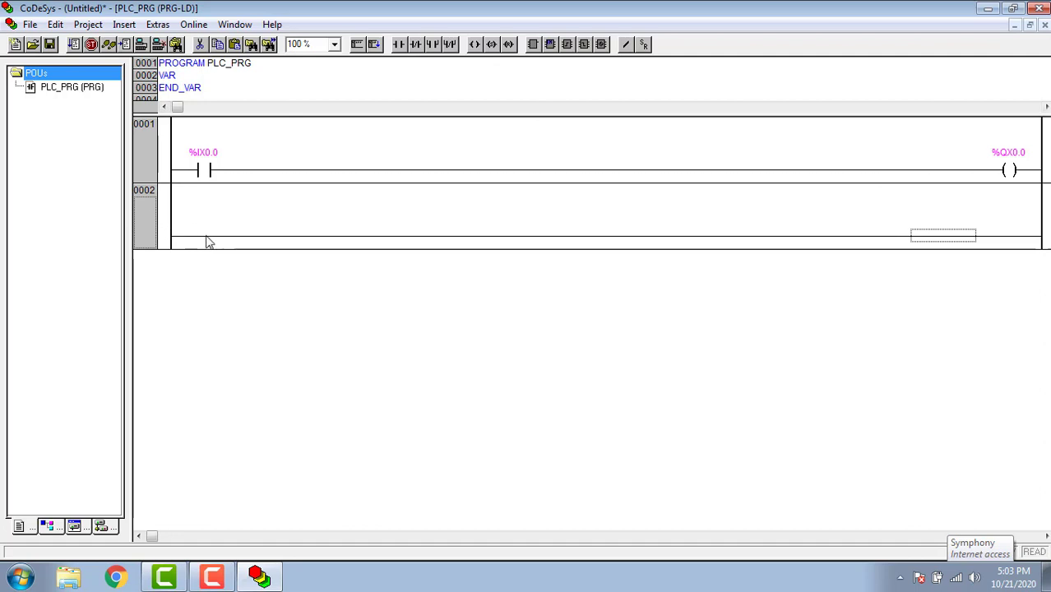
- Load Standard.LIB into the project through the Library Manager
left_click(398, 44)
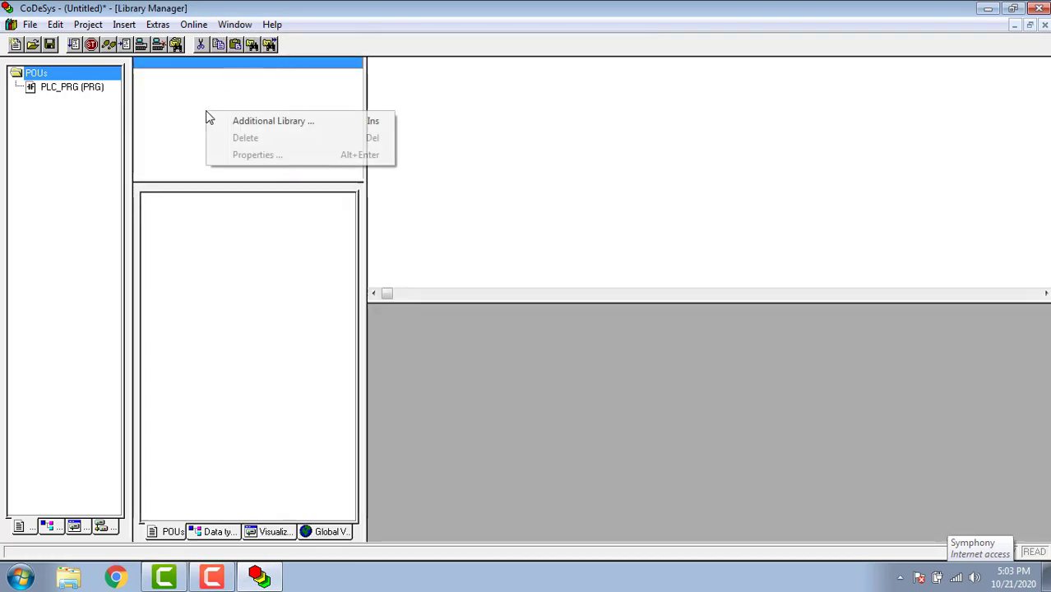
left_click(273, 121)
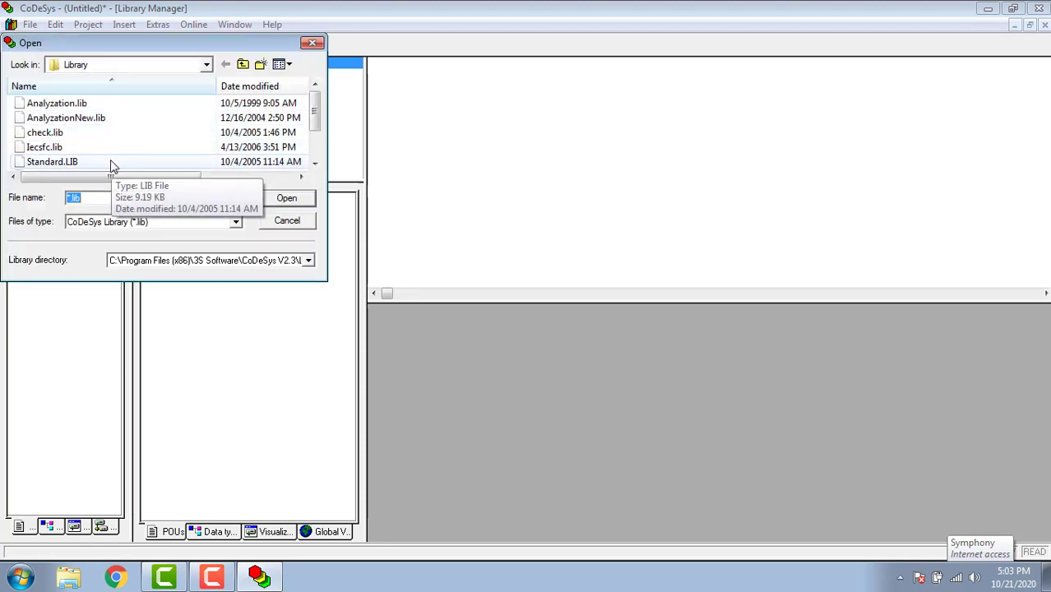
left_click(52, 161)
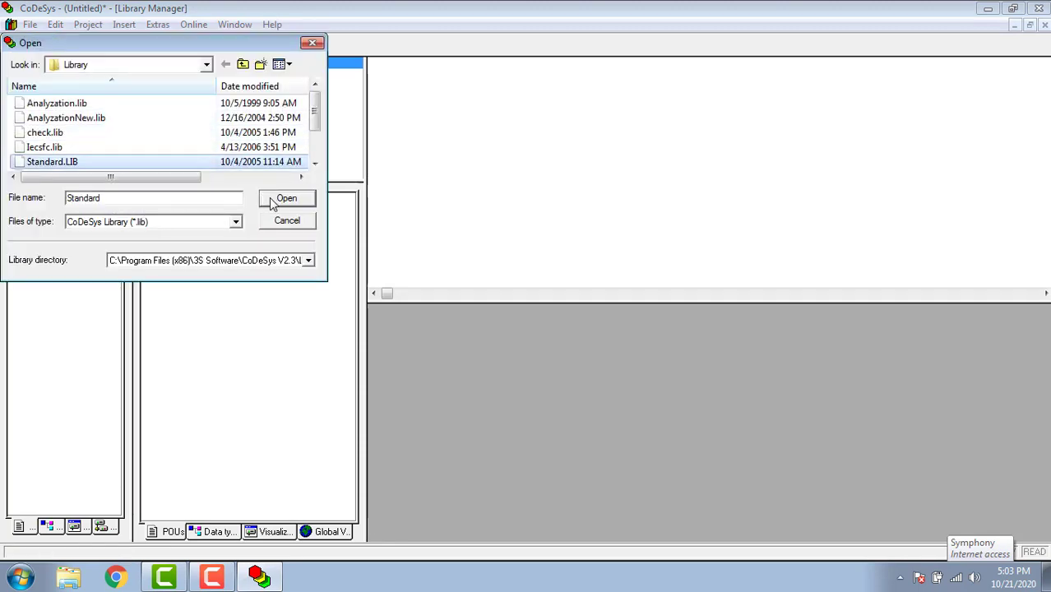
left_click(286, 198)
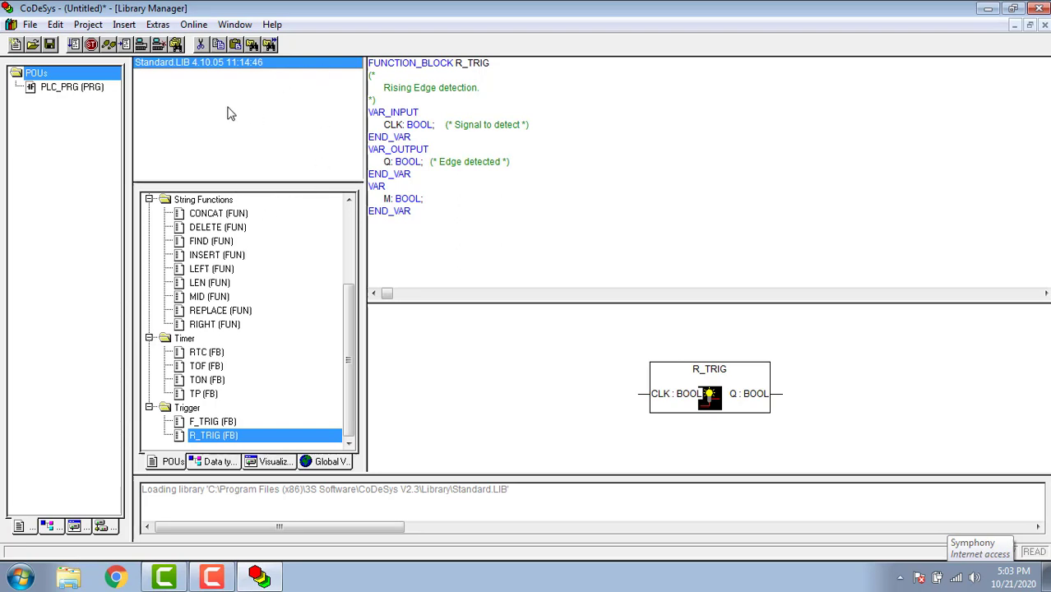
mouse_move(72, 92)
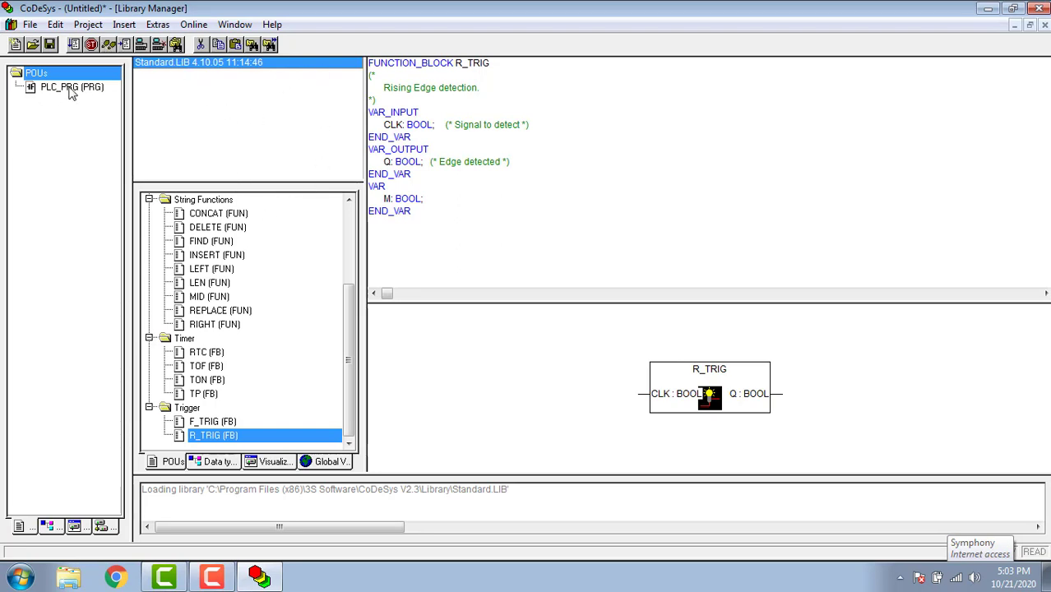
- Insert a TON timer block in rung 2 and declare its instance as T
double_click(70, 86)
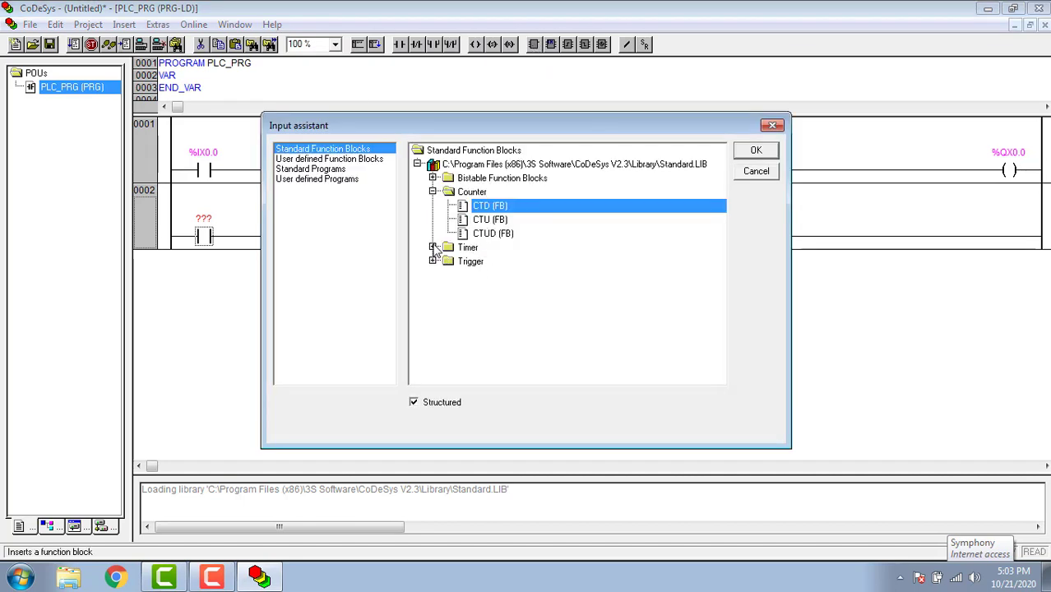
left_click(754, 150)
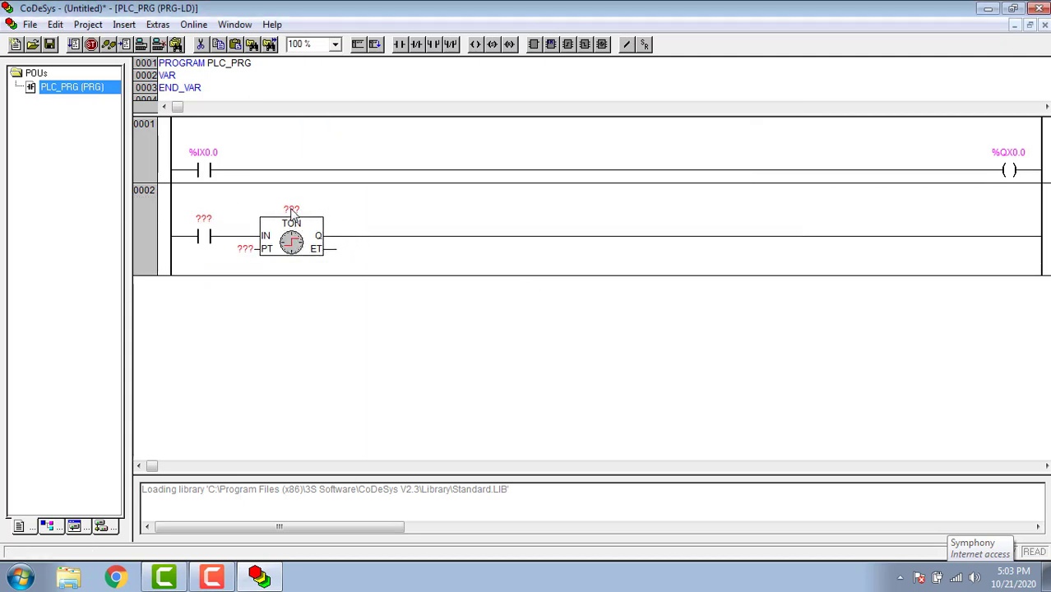
left_click(291, 209)
type("T")
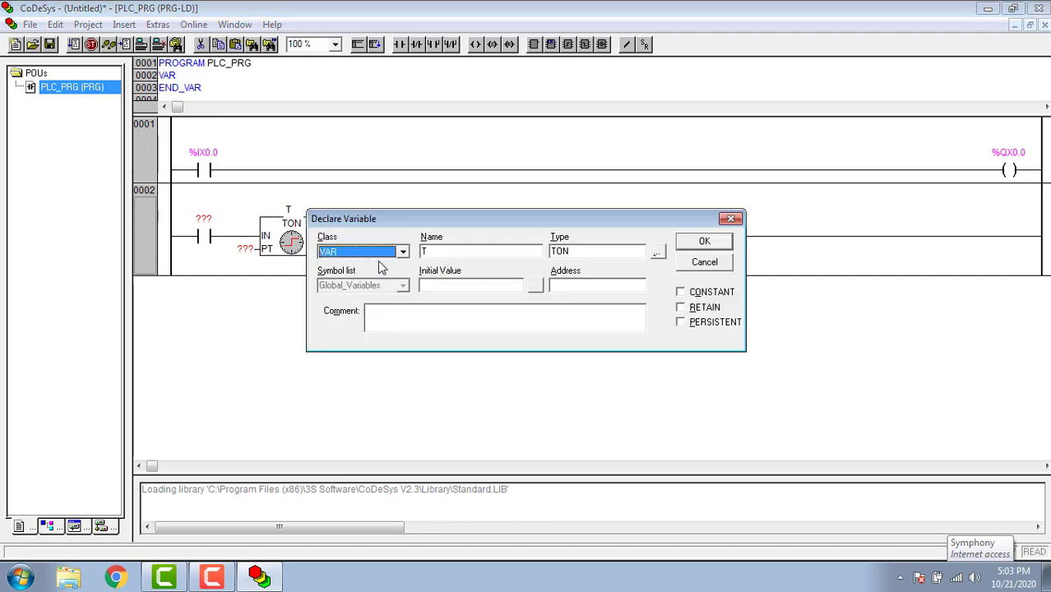
mouse_move(654, 263)
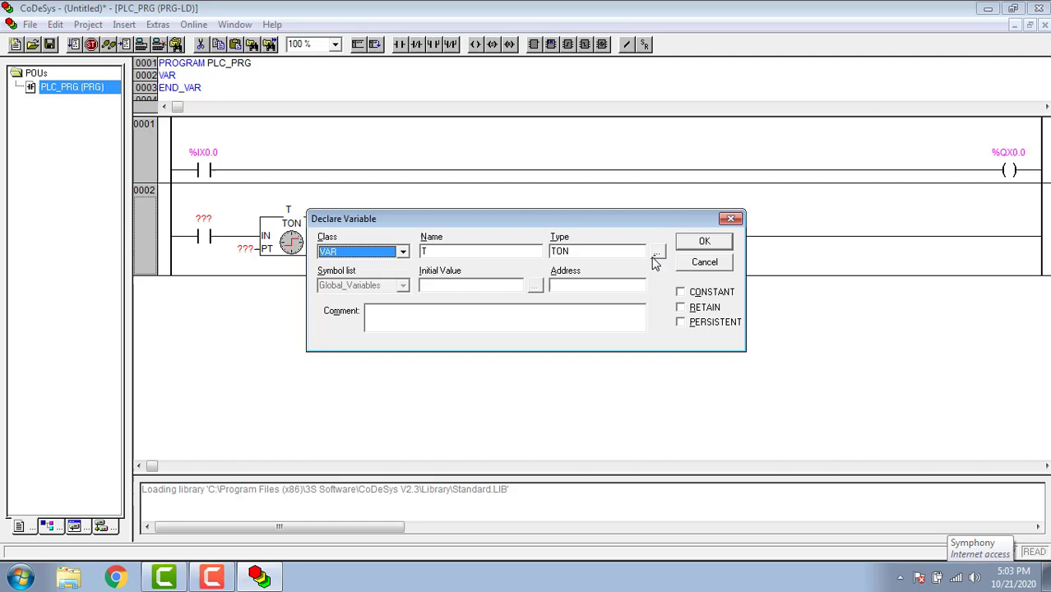
left_click(704, 240)
type("T#10S")
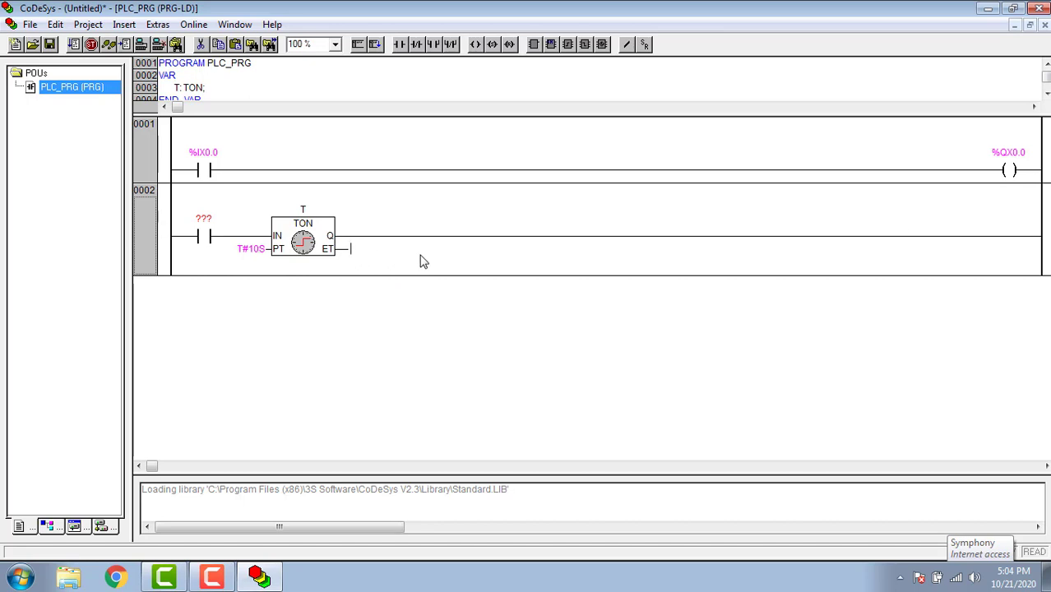
- Enter the timer preset PT and choose TIME as its data type
type("PT")
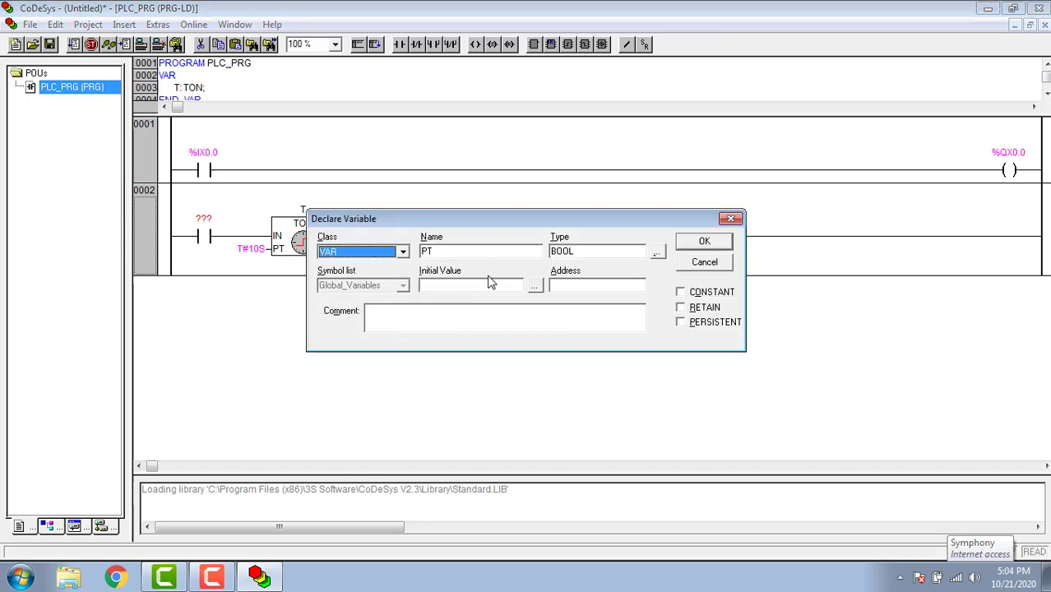
left_click(656, 250)
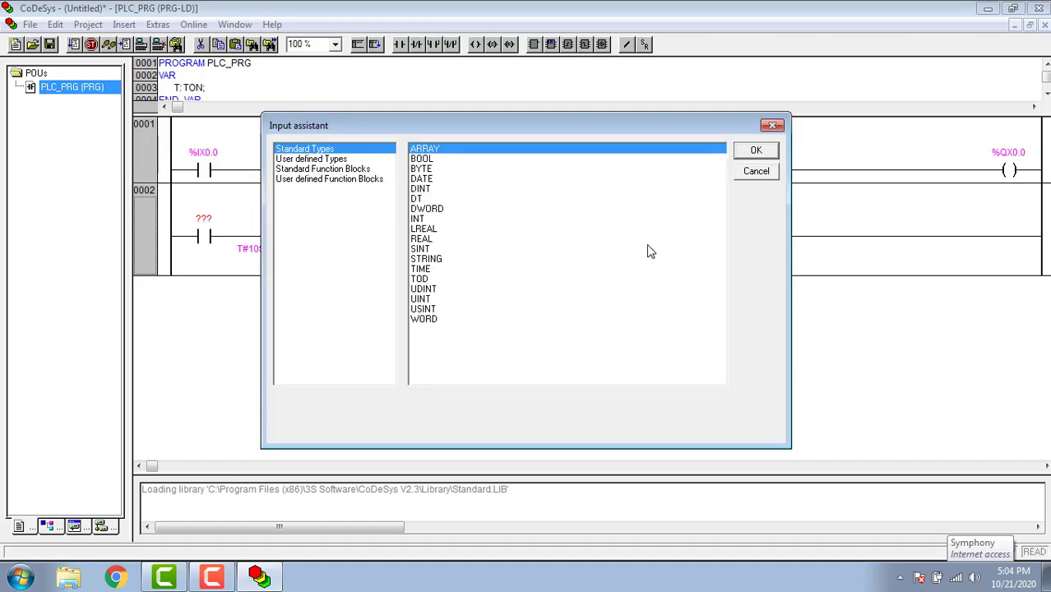
left_click(421, 270)
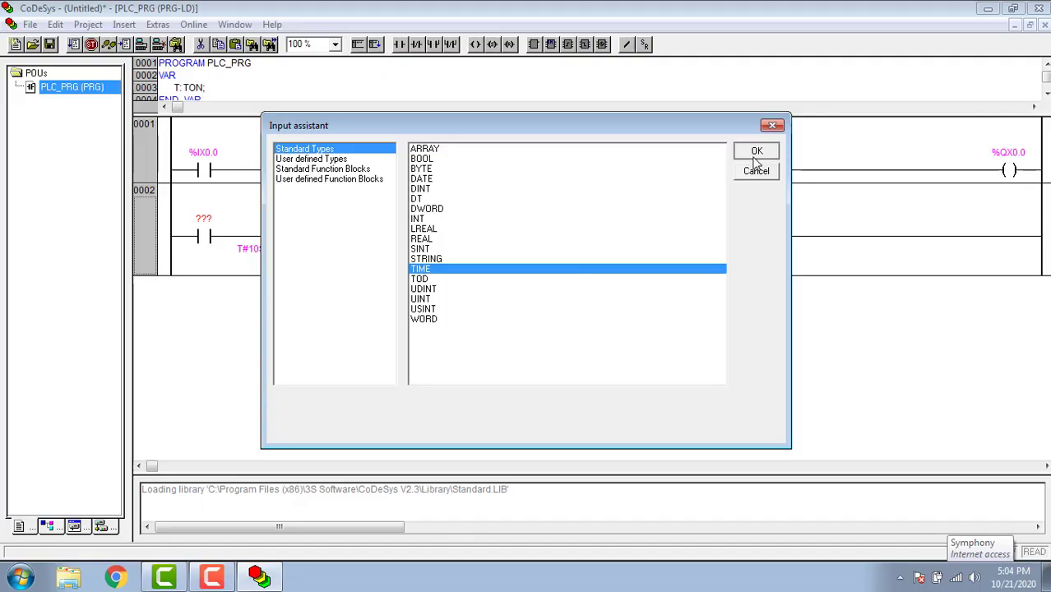
left_click(757, 152)
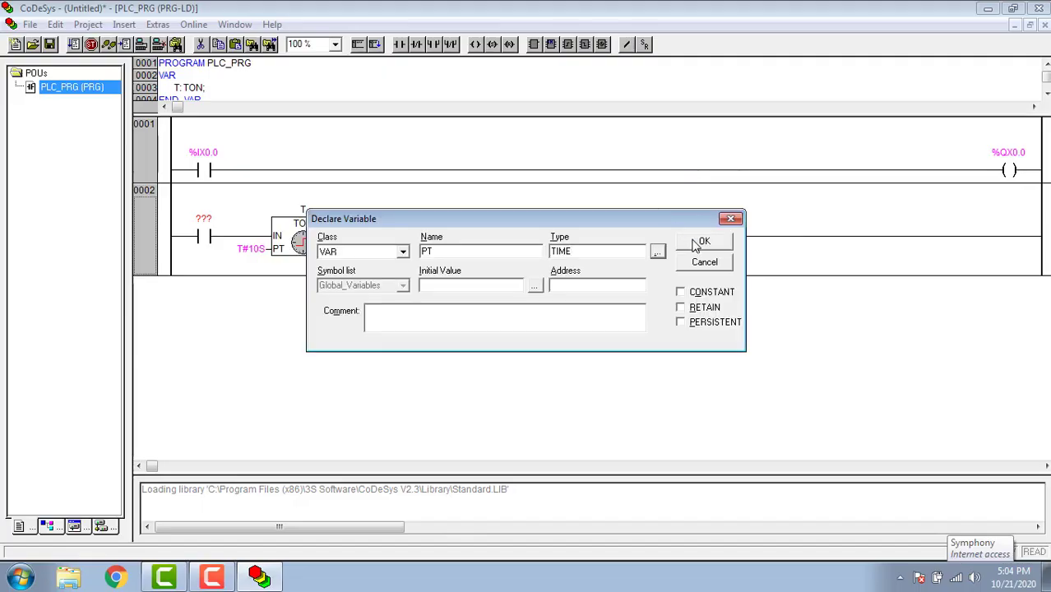
- Declare PT as TIME and address the timer rung's contact as %IX0.1 with coil %QX0.1
left_click(704, 240)
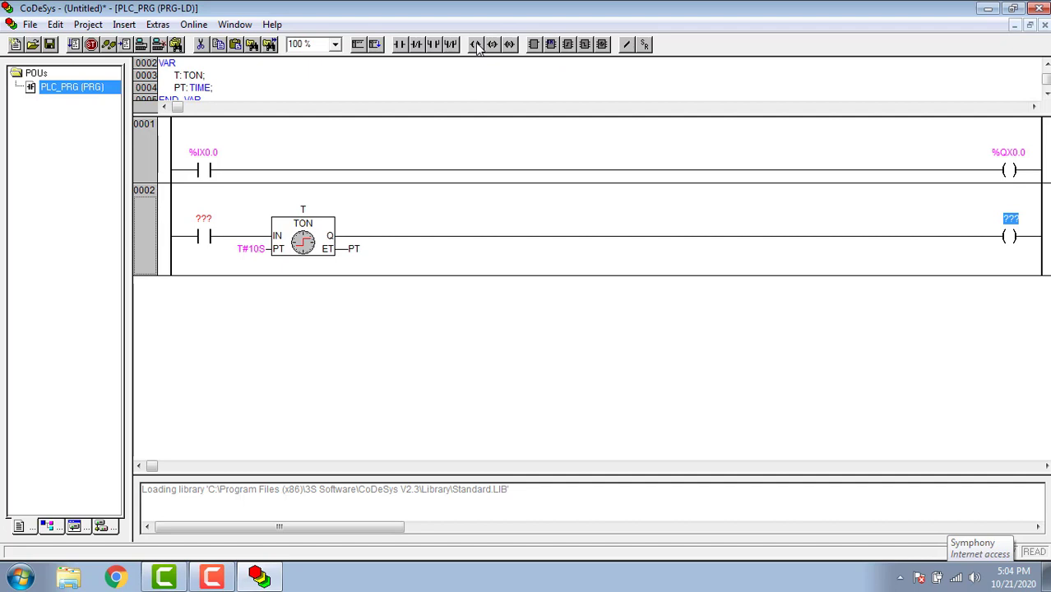
mouse_move(937, 245)
type("%QX0.1")
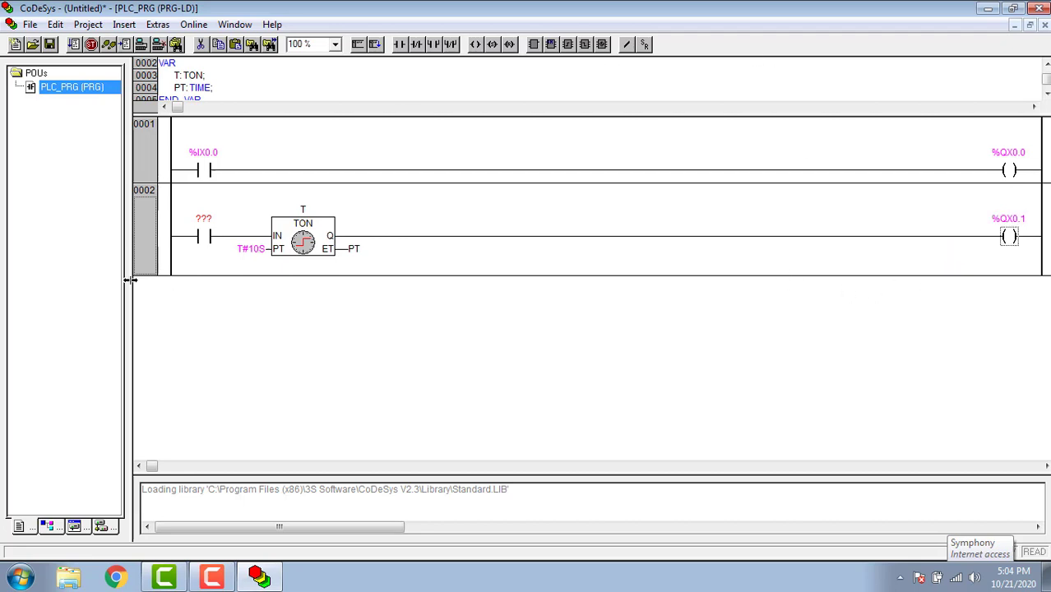
left_click(203, 217)
type("%IX0.1")
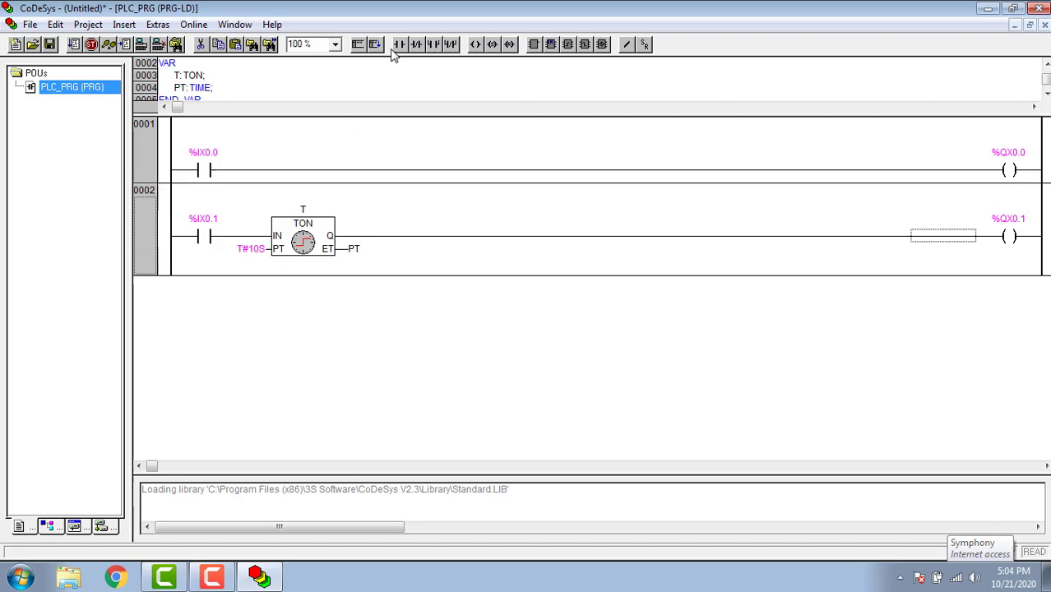
- Add a third network with a contact addressed %IX0.2
left_click(375, 44)
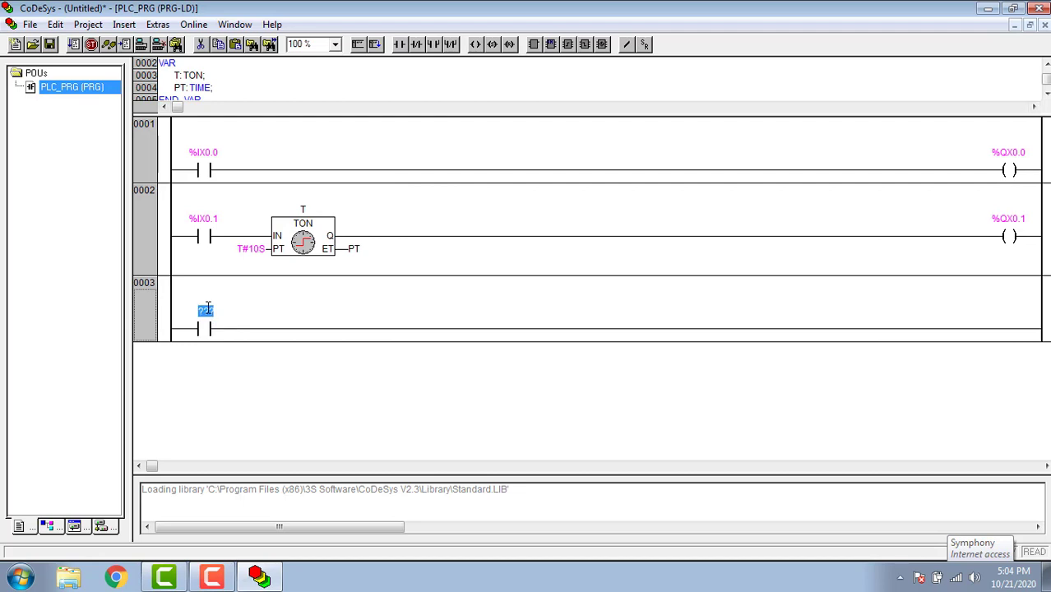
type("%")
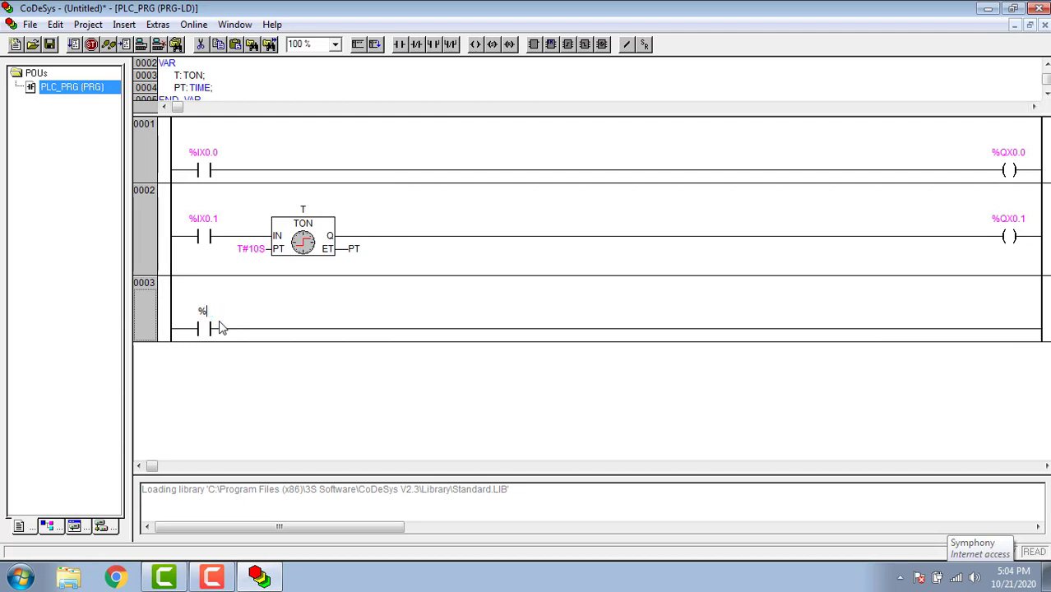
type("I")
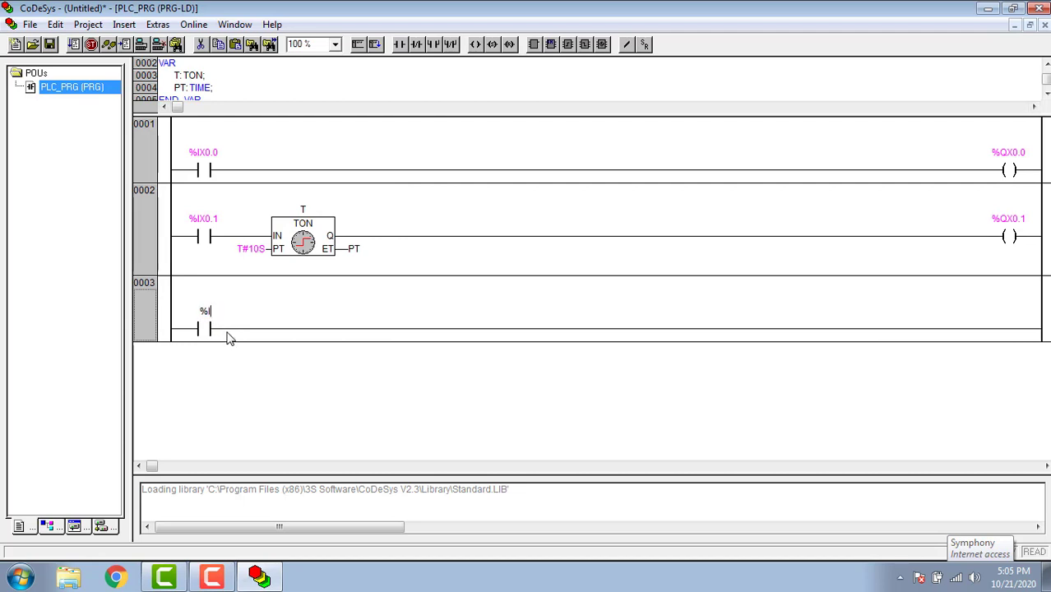
type("X0.2")
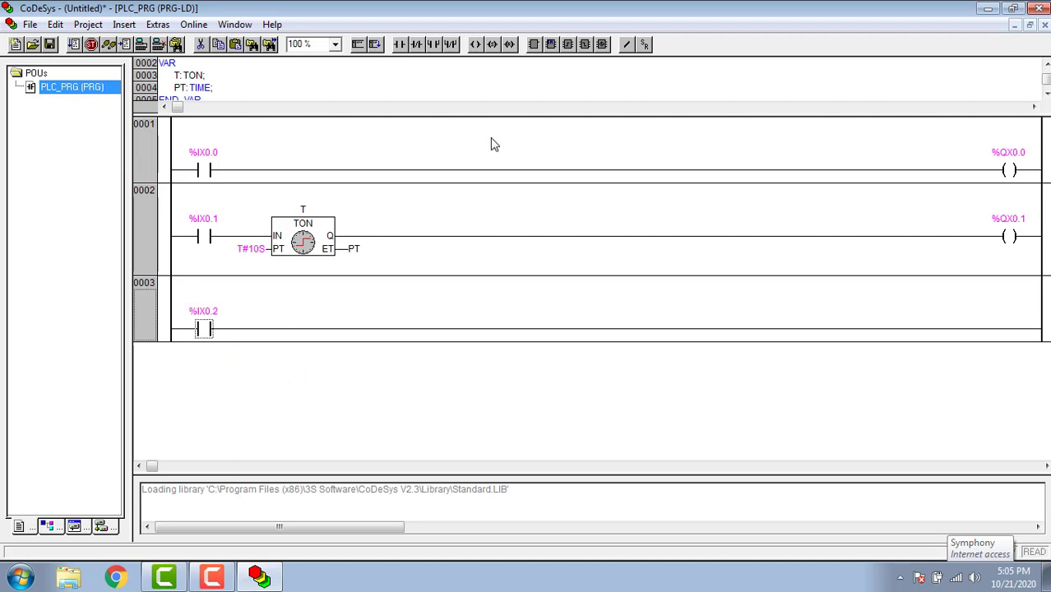
- Insert a CTU up-counter block after the %IX0.2 contact
left_click(533, 45)
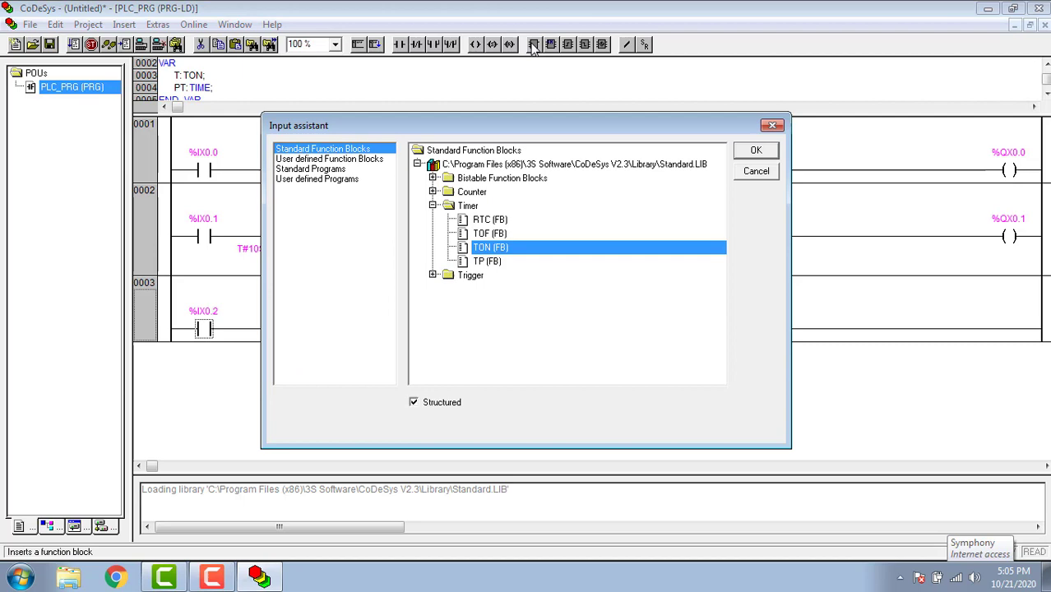
left_click(467, 206)
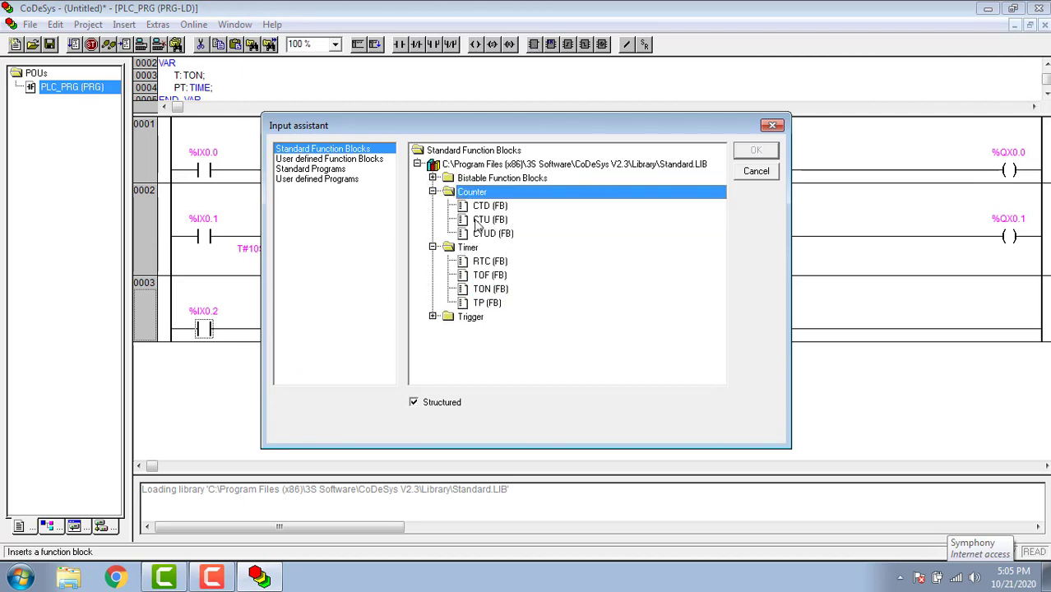
left_click(754, 149)
type("C")
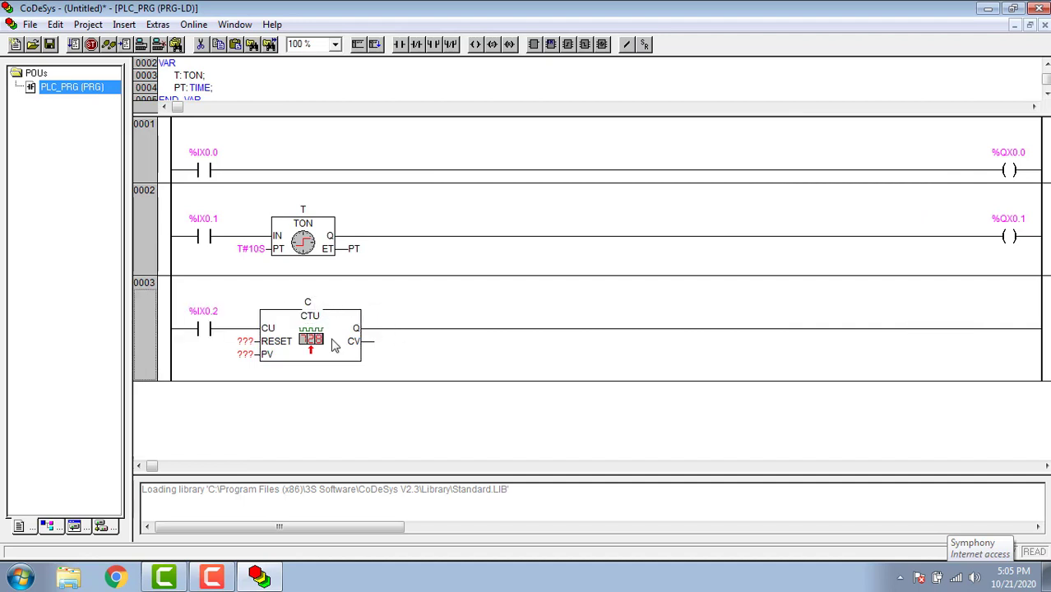
- Declare C as CTU with reset %IX0.3, preset 5 and count output CV as INT
double_click(311, 339)
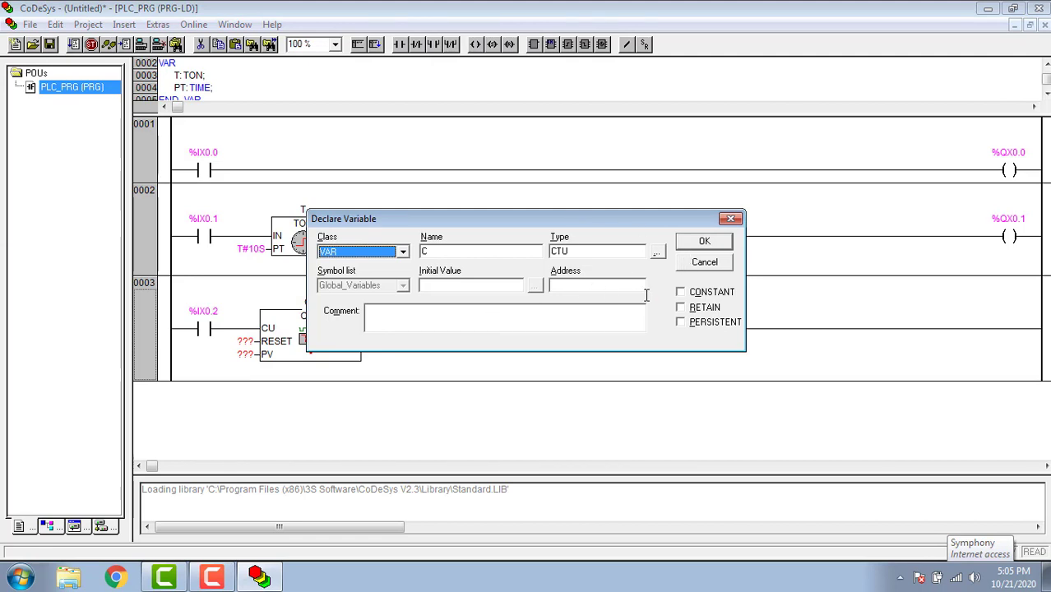
left_click(704, 240)
type("%IX0.3")
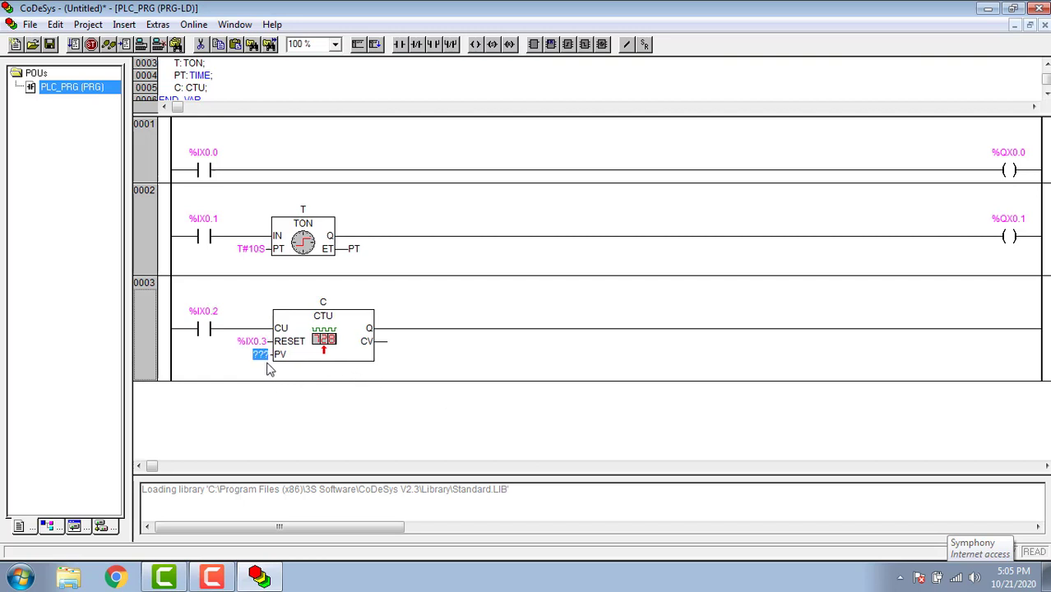
type("5")
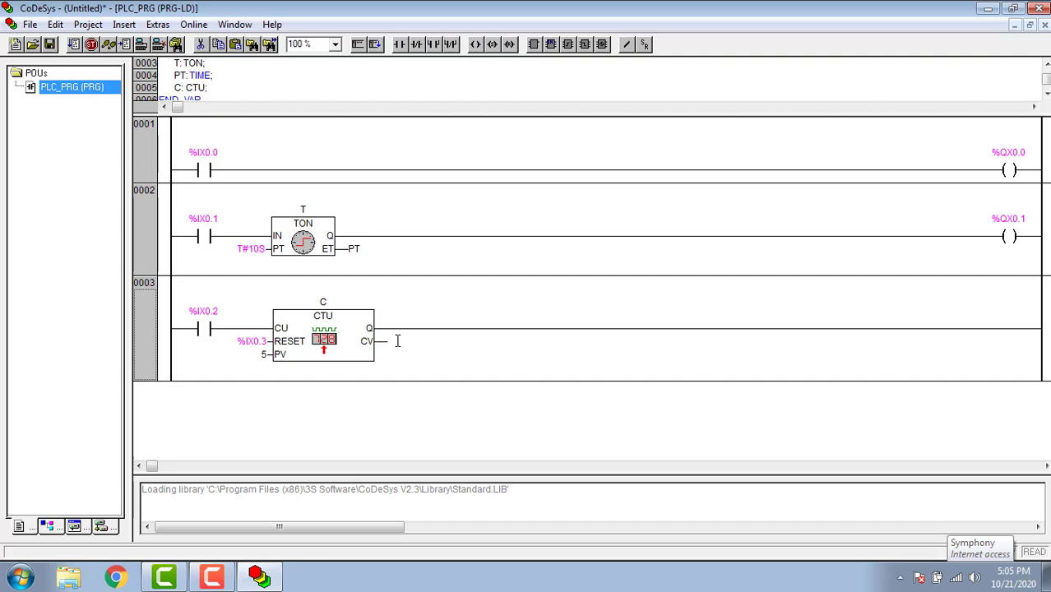
type("c")
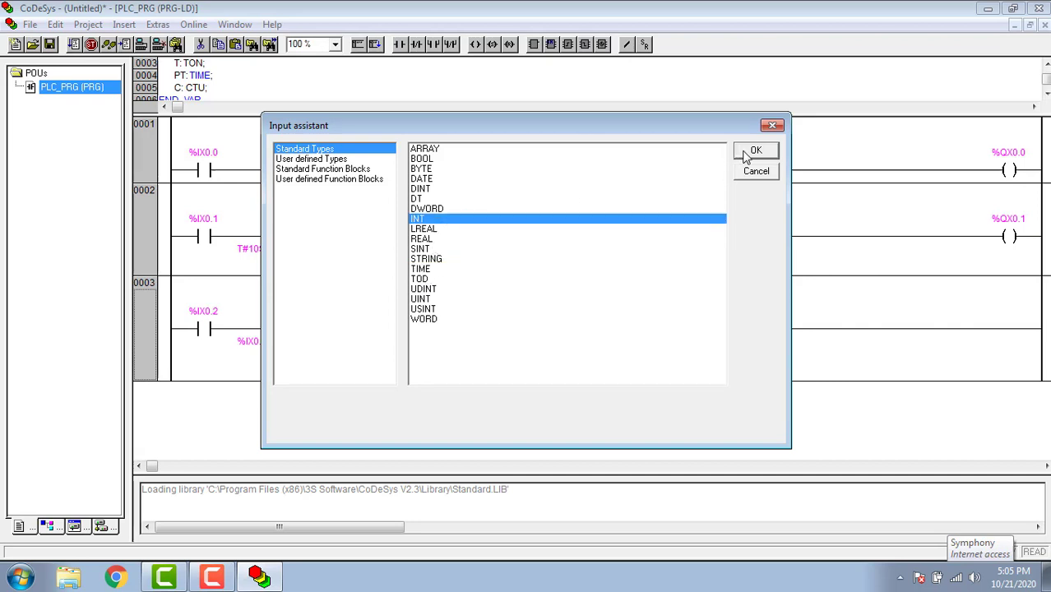
left_click(755, 152)
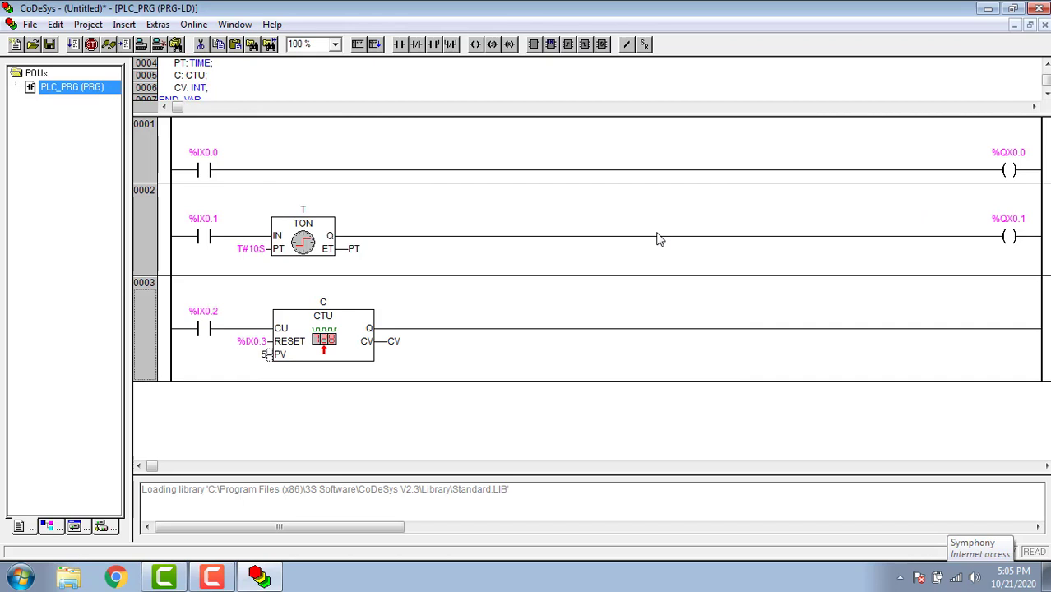
- Add an output coil %QX0.2 to the counter rung
left_click(944, 327)
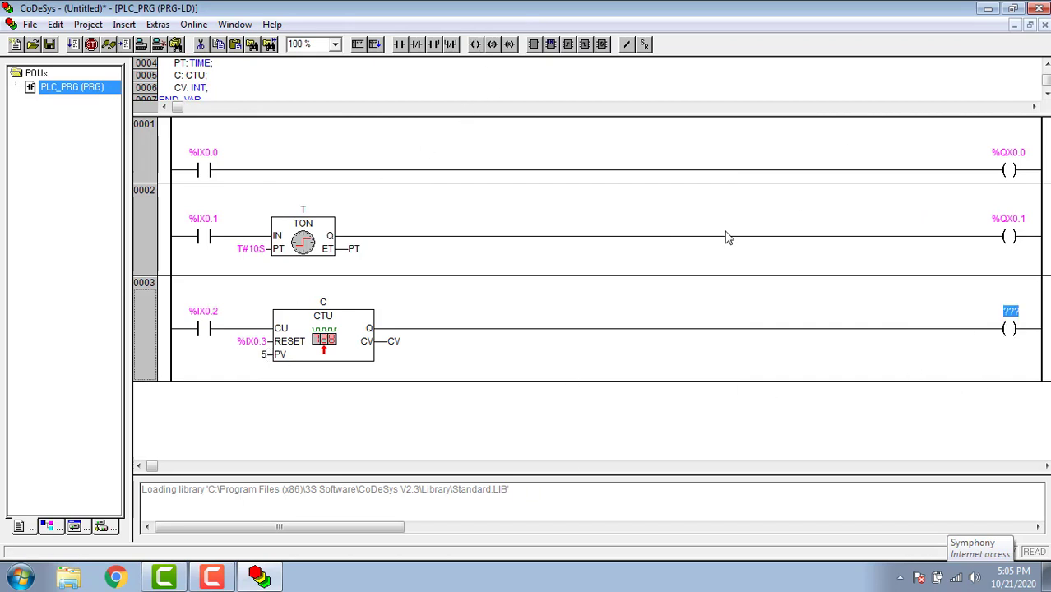
mouse_move(806, 283)
type("%QX0.2")
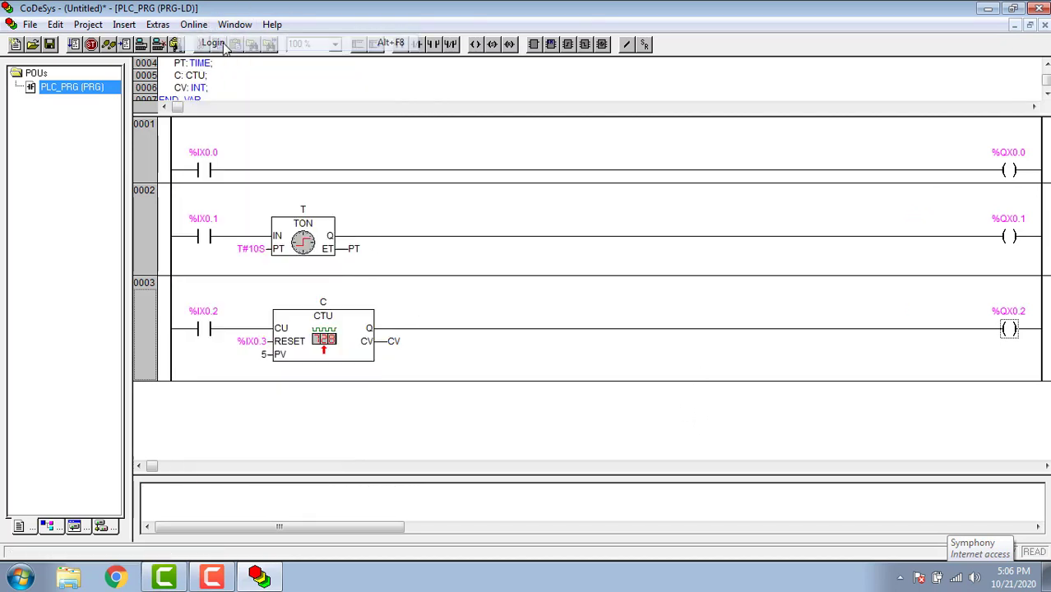
- Log in to the simulated controller, run the program and expand T's live values
left_click(214, 43)
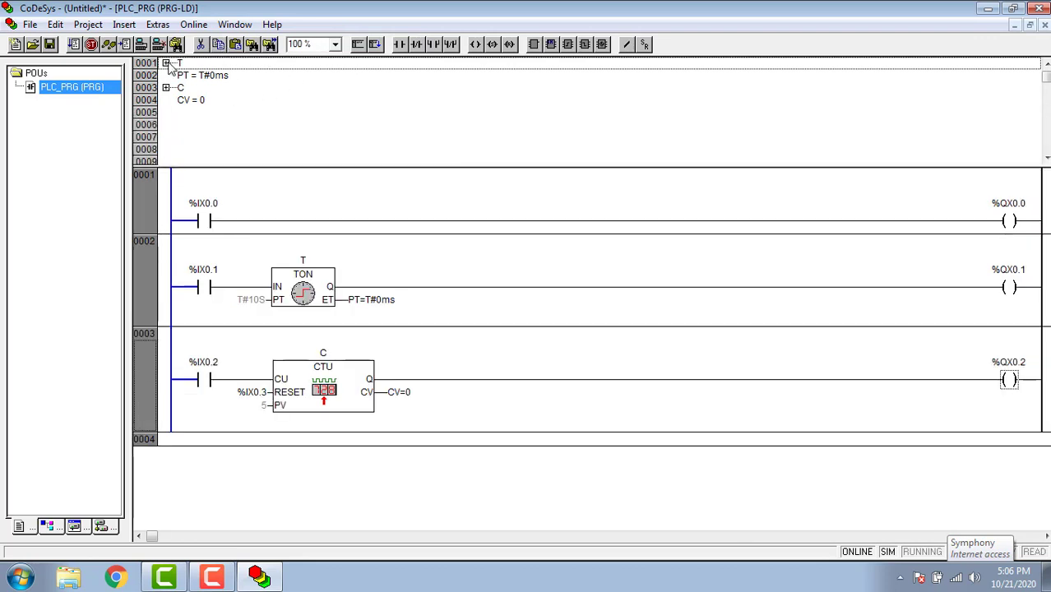
left_click(166, 62)
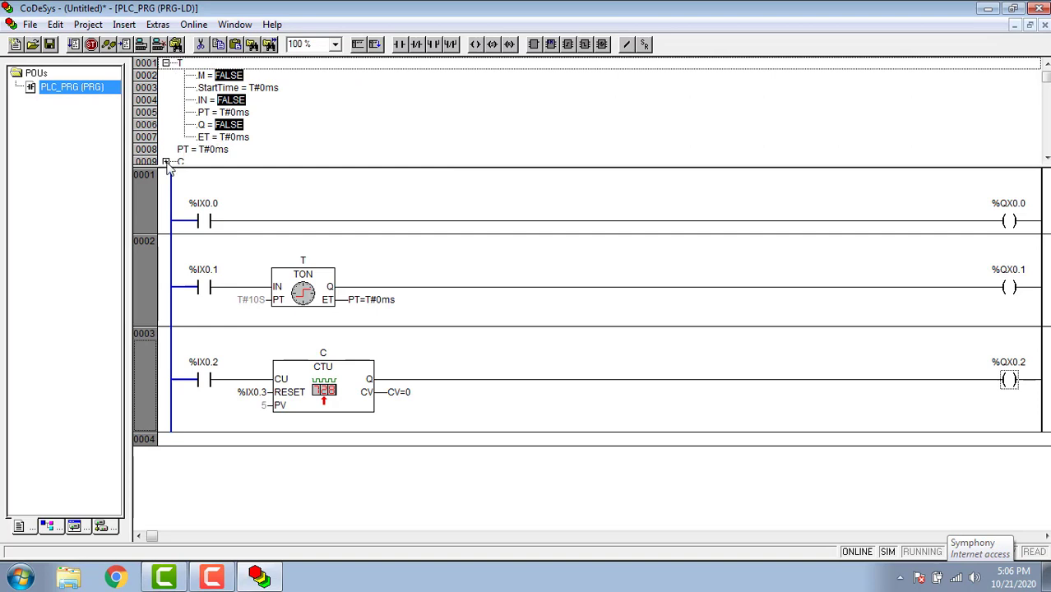
scroll("down", 3)
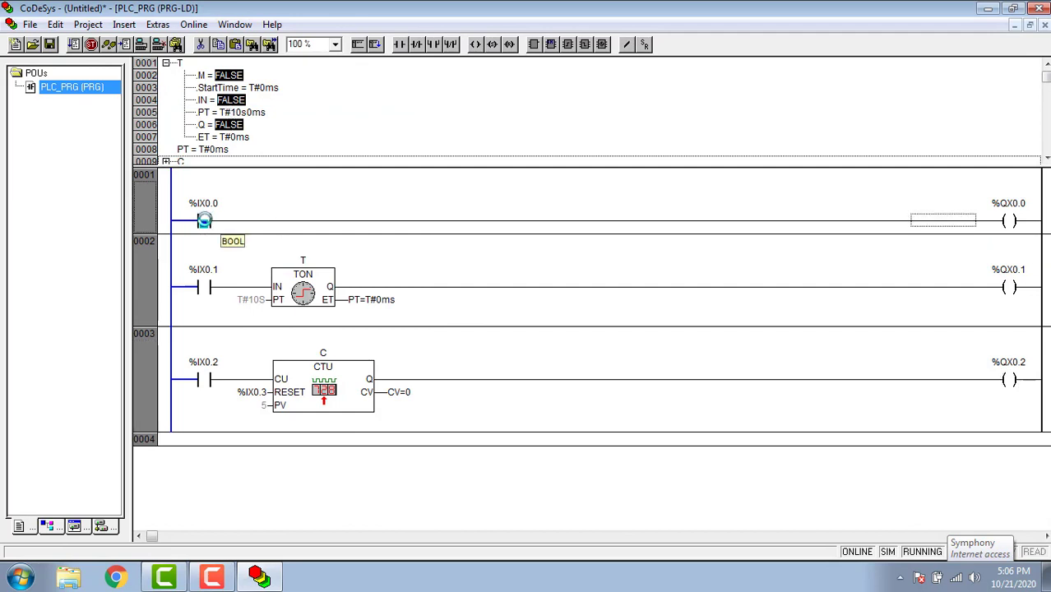
- Force input %IX0.1 TRUE so the TON timer starts counting toward 10 s
left_click(204, 221)
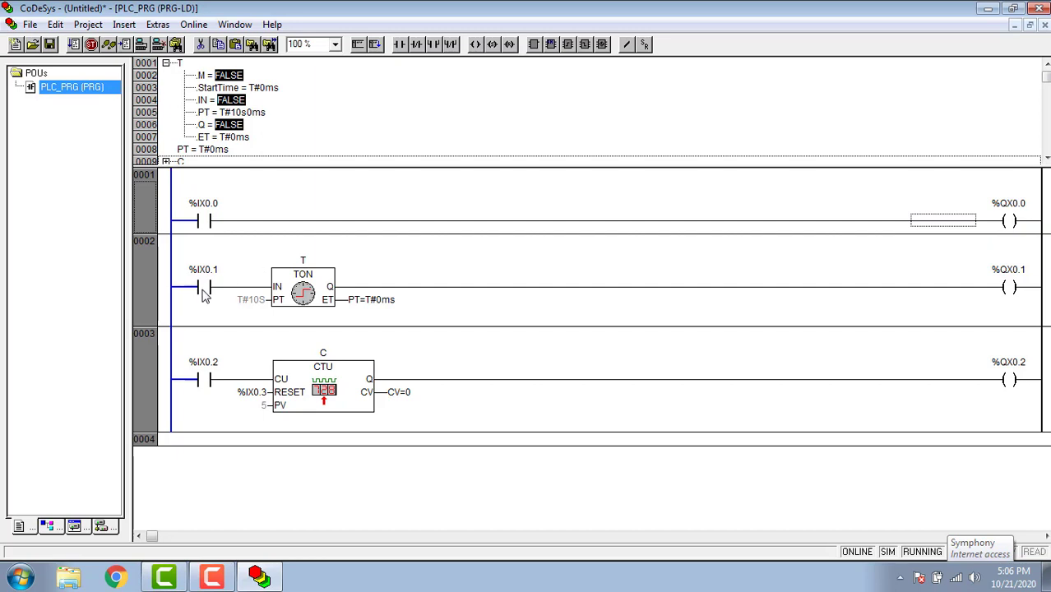
left_click(201, 288)
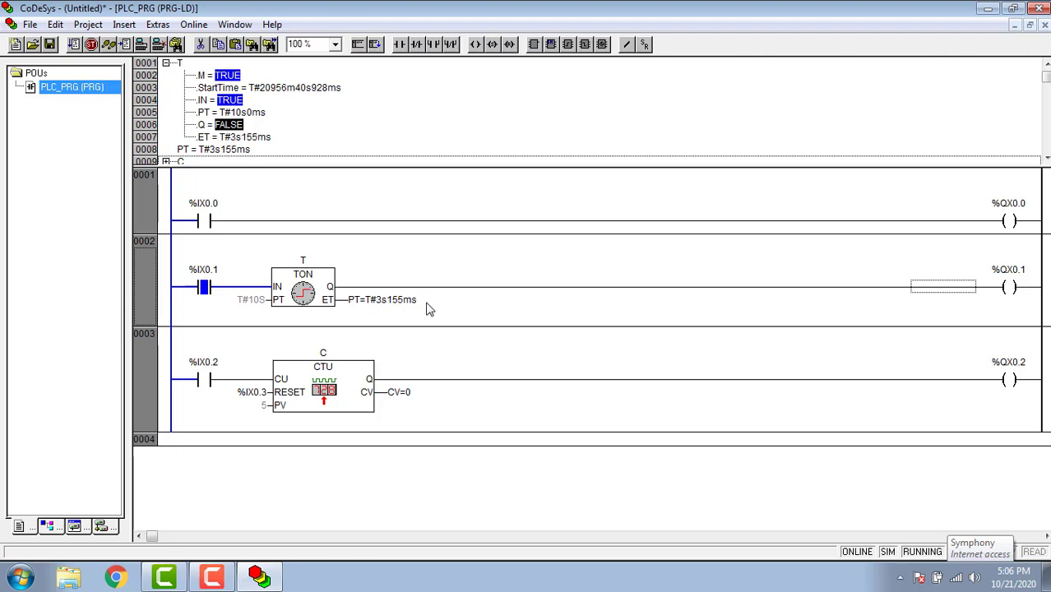
mouse_move(576, 321)
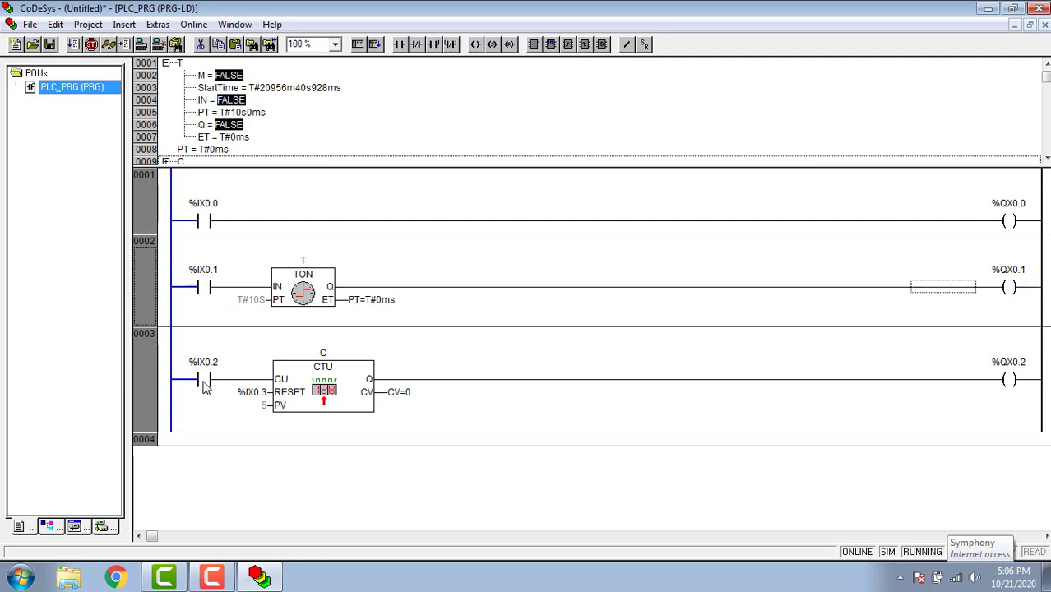
- Toggle the %IX0.2 contact on, off and on again to start incrementing the counter CV
left_click(202, 381)
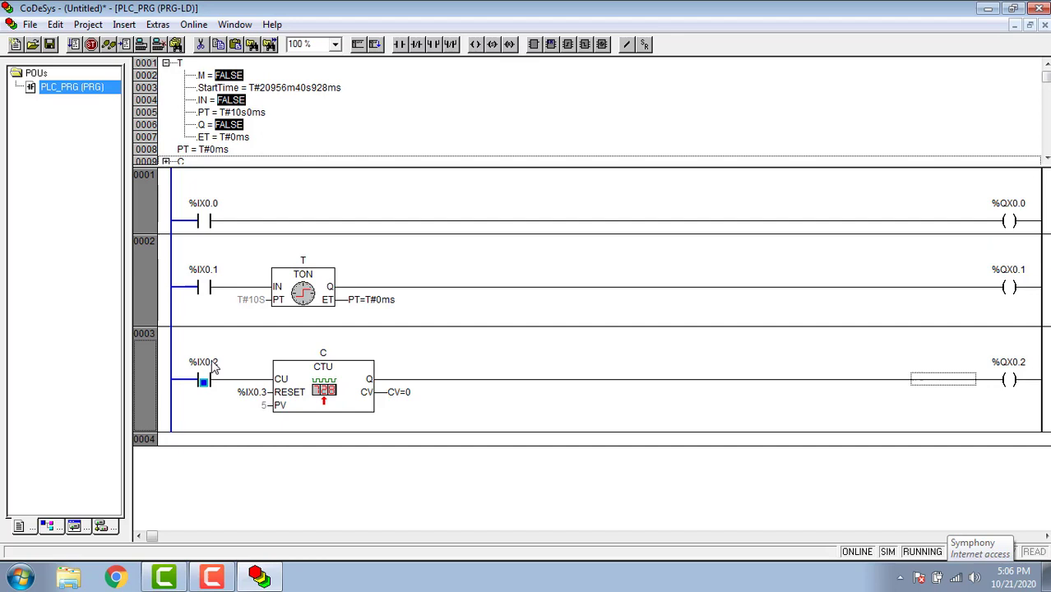
left_click(202, 380)
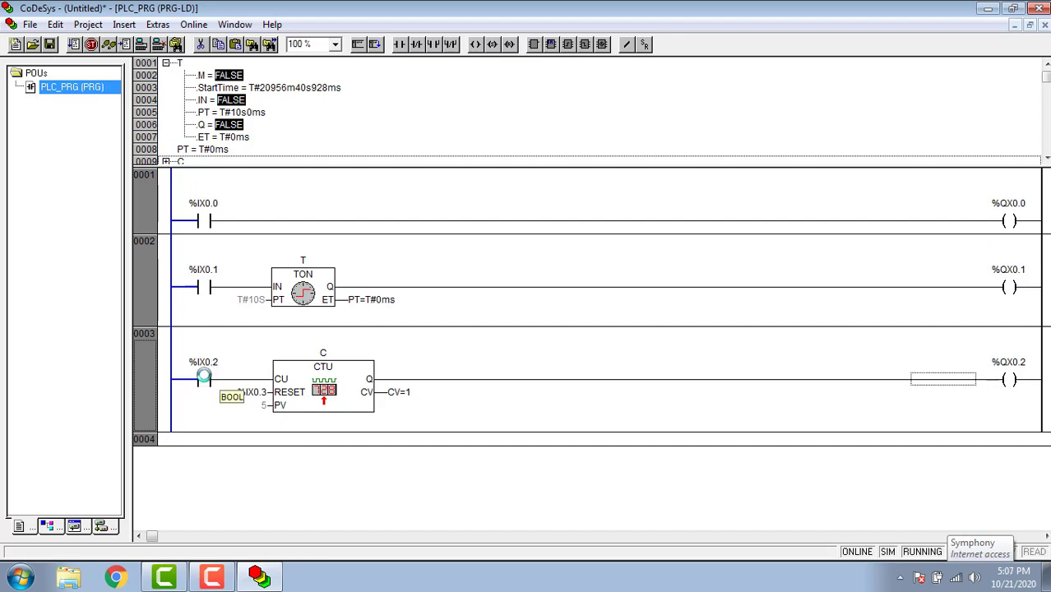
left_click(204, 378)
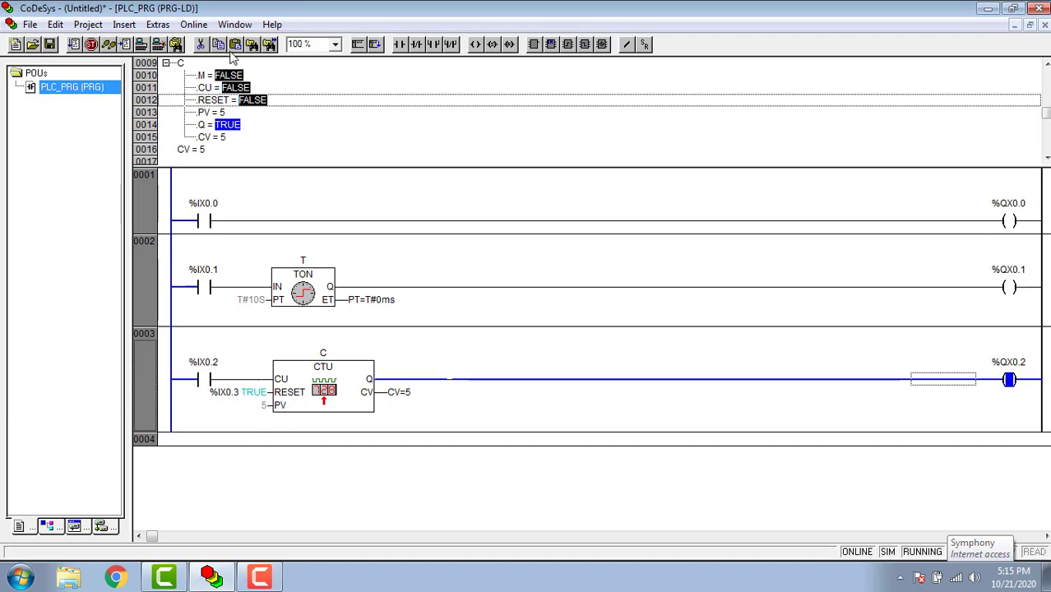
- Write TRUE to %IX0.3 via the Write/Force dialog, resetting the counter CV to 0
left_click(194, 25)
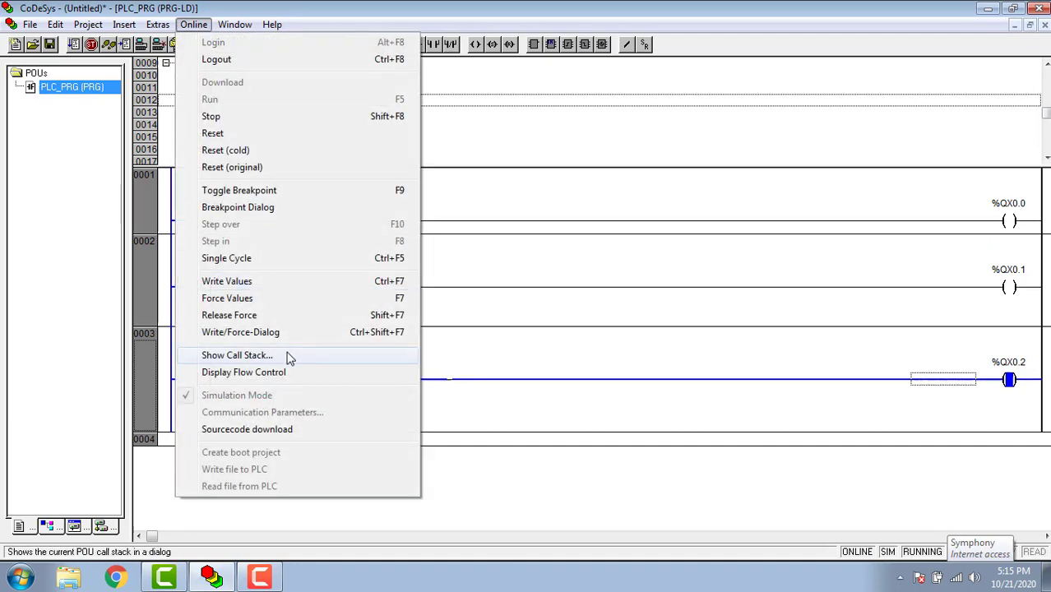
left_click(240, 332)
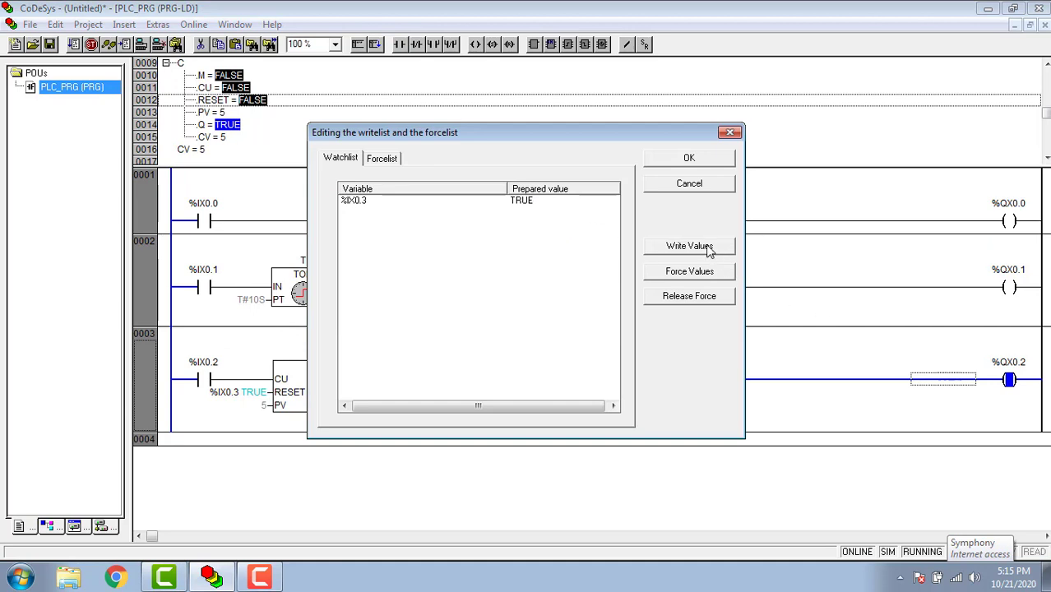
left_click(687, 247)
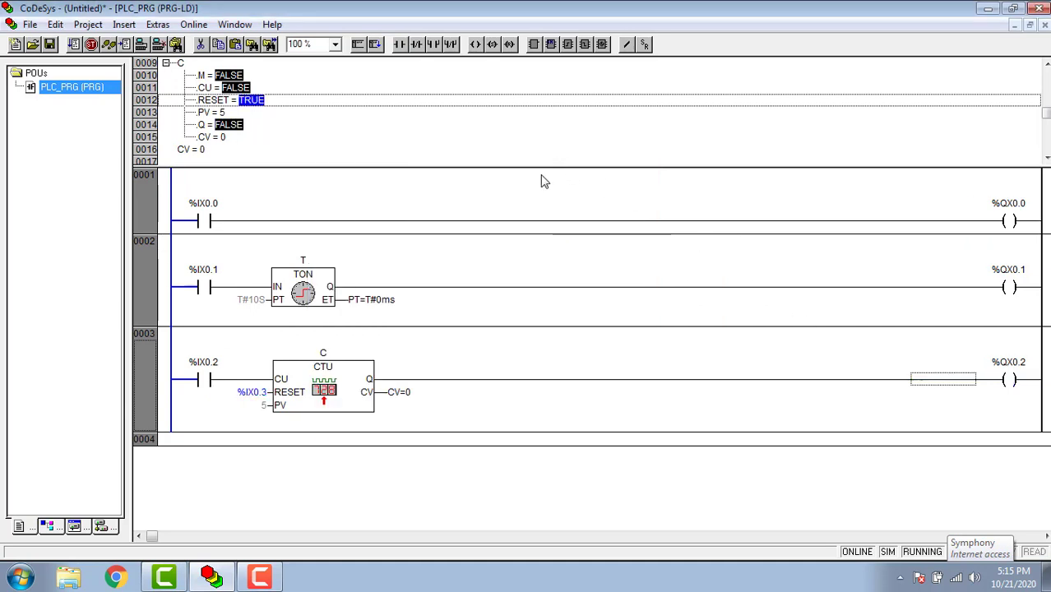
mouse_move(267, 395)
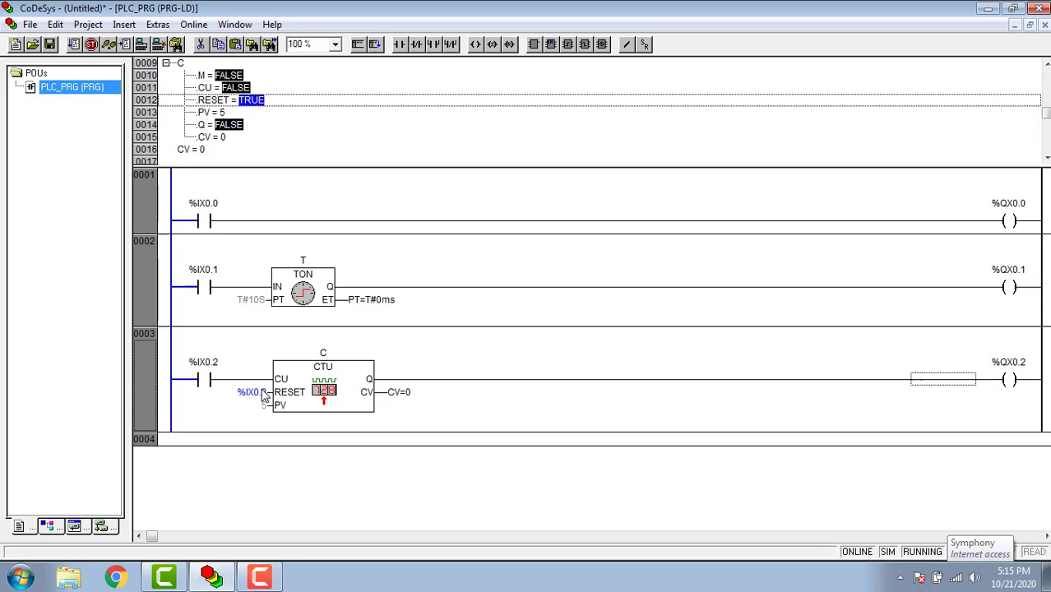
- Write FALSE to %IX0.3 to release the counter reset
left_click(194, 25)
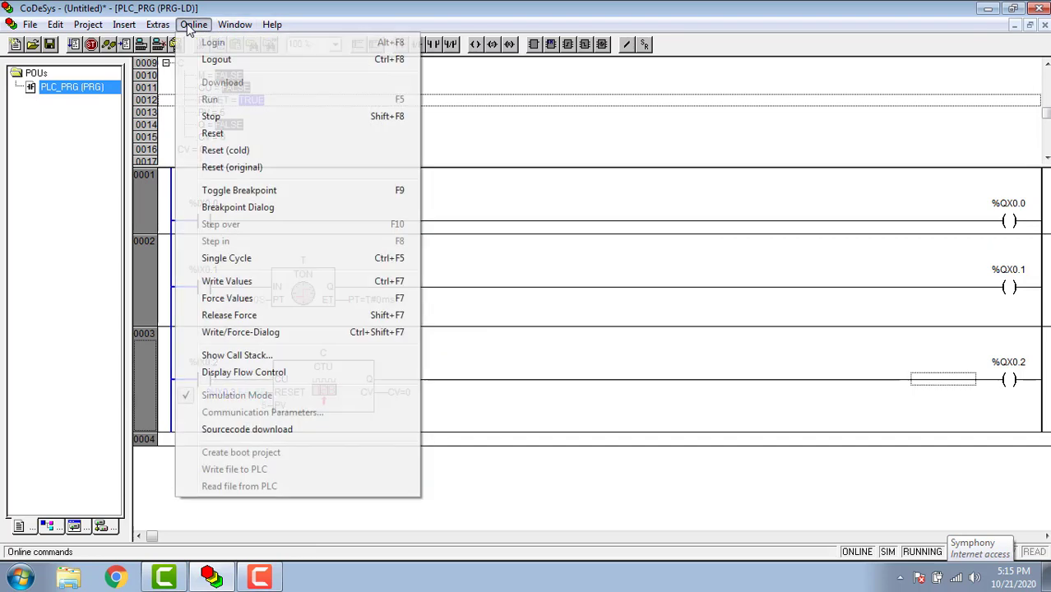
left_click(240, 332)
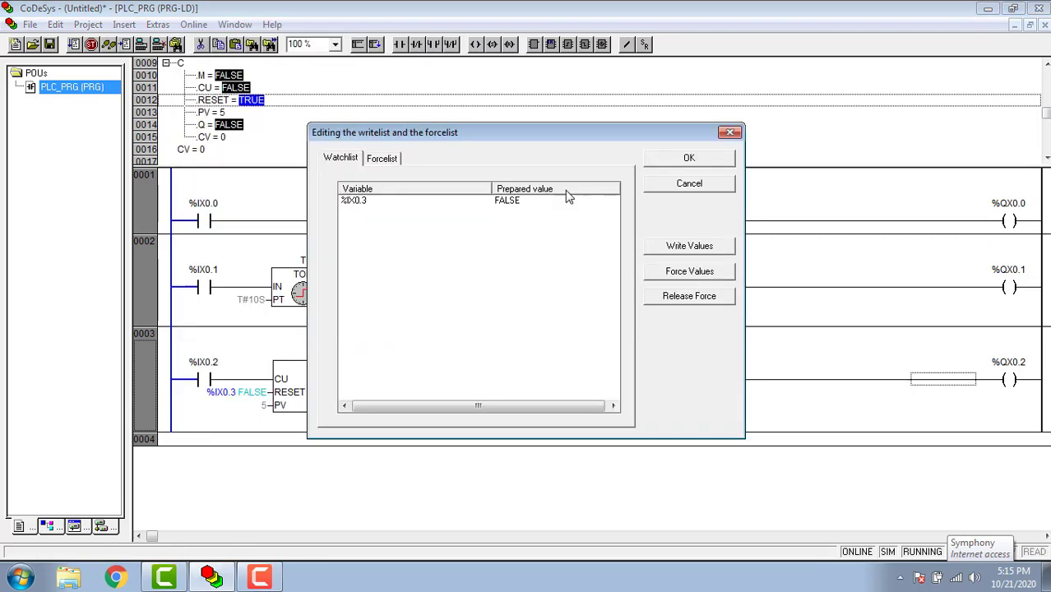
left_click(687, 158)
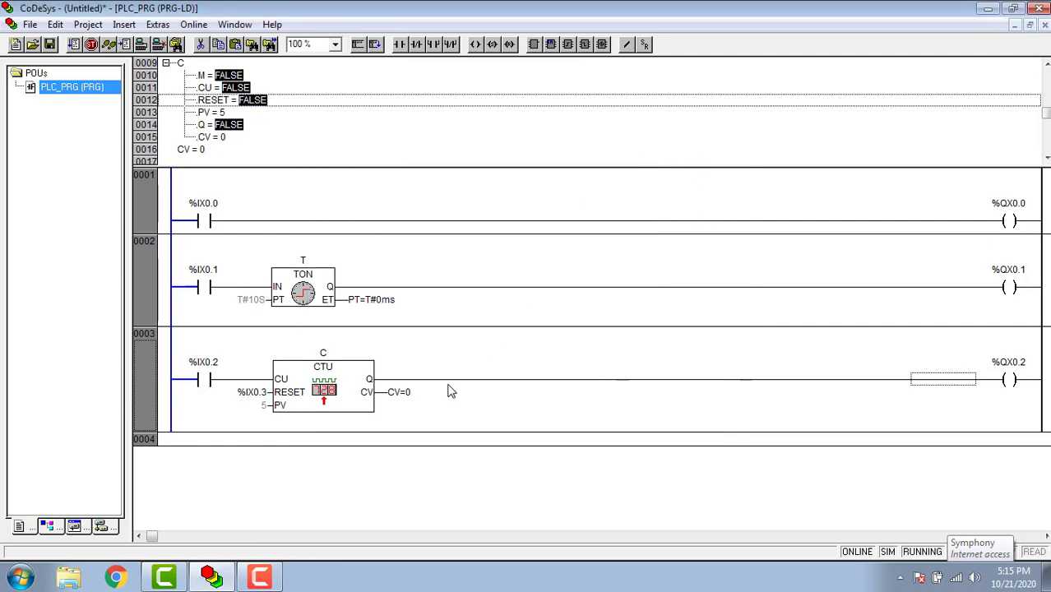